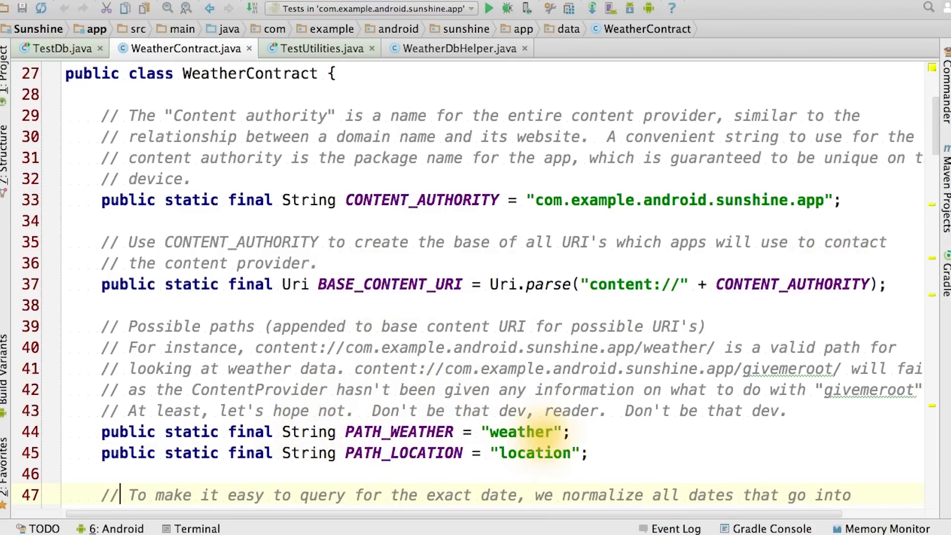
{"action": "scroll", "scroll_direction": "down", "scroll_amount": 3}
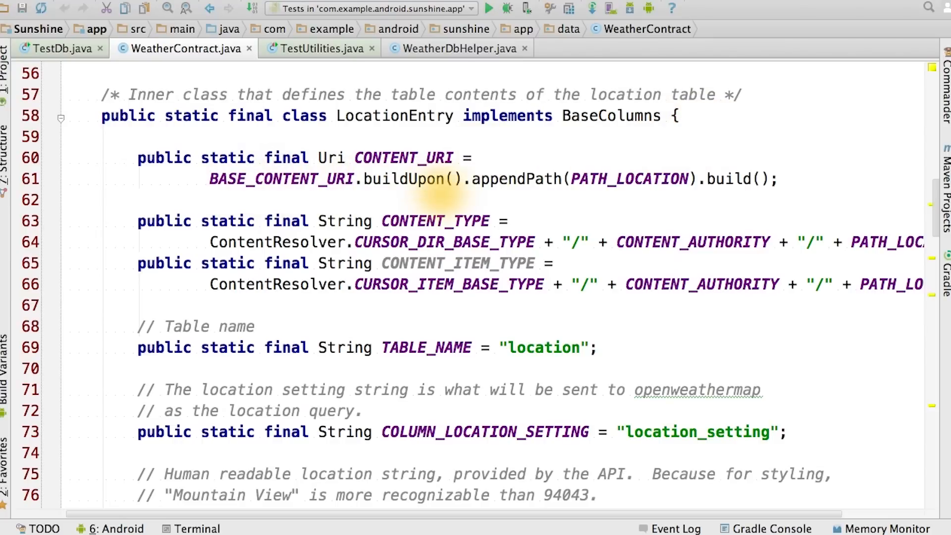
{"action": "scroll", "scroll_direction": "down", "scroll_amount": 3}
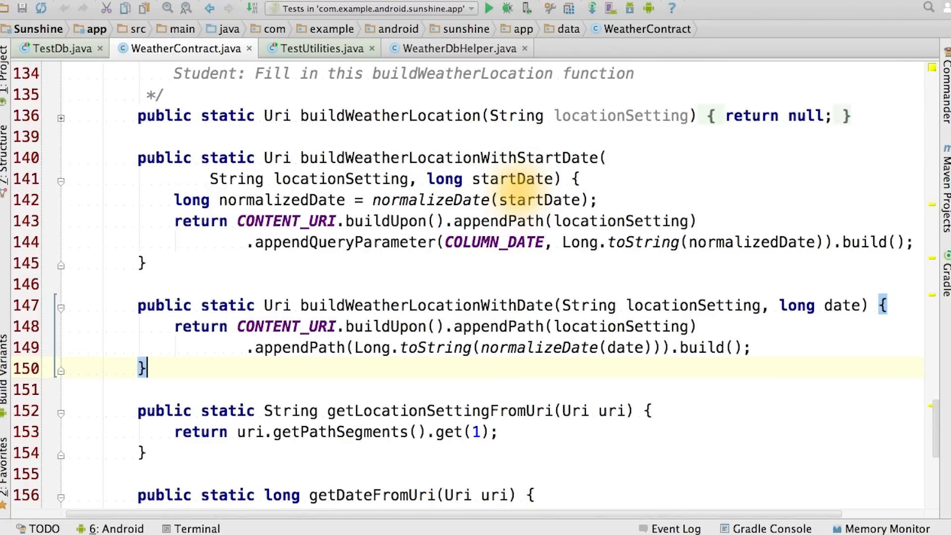
{"action": "scroll", "scroll_direction": "down", "scroll_amount": 3}
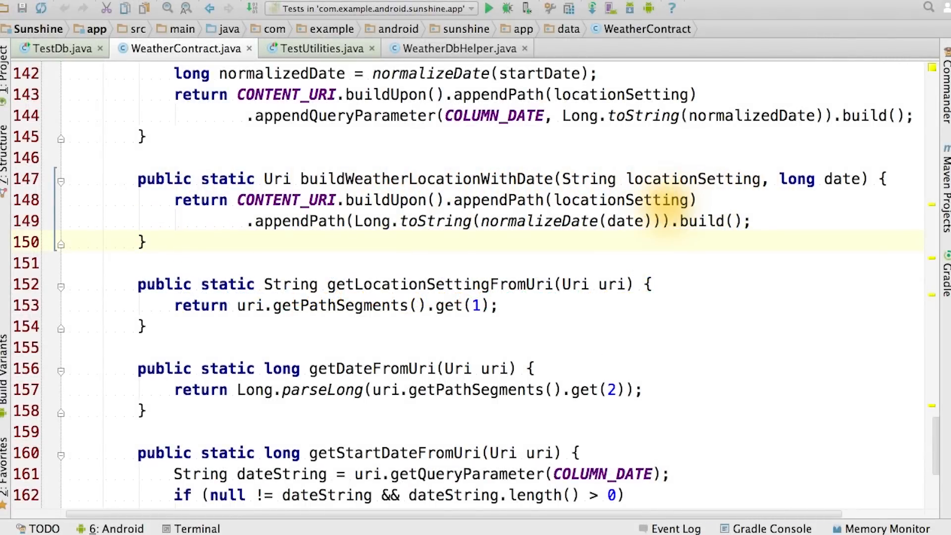
{"action": "scroll", "scroll_direction": "down", "scroll_amount": 3}
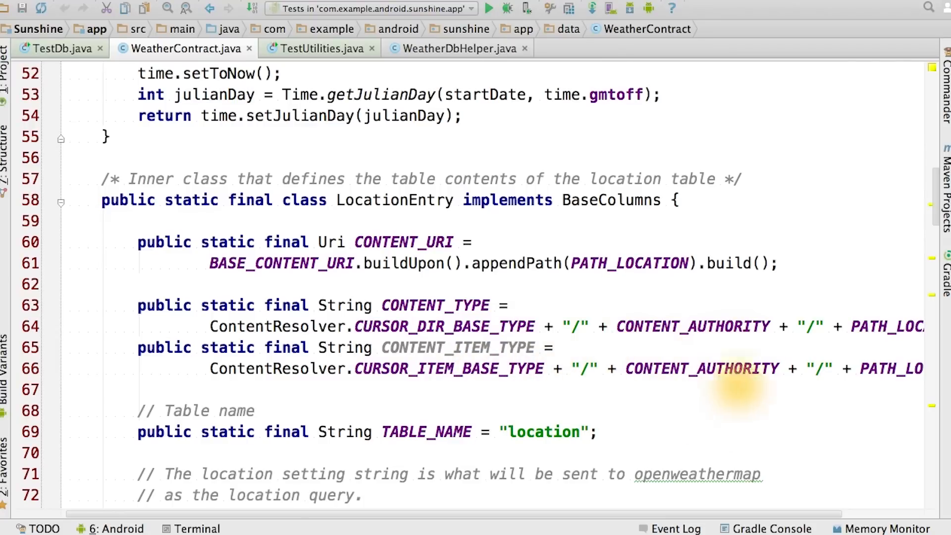
{"action": "scroll", "scroll_direction": "down", "scroll_amount": 3}
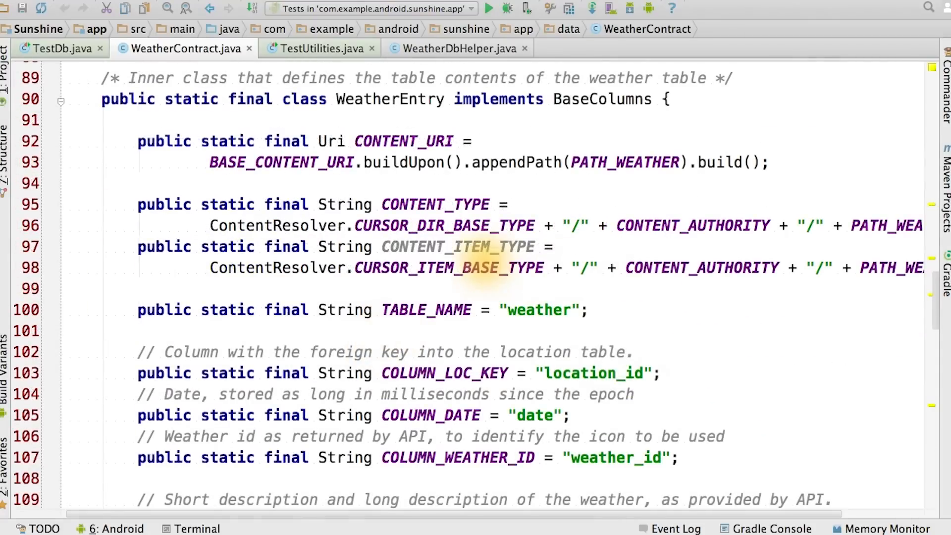